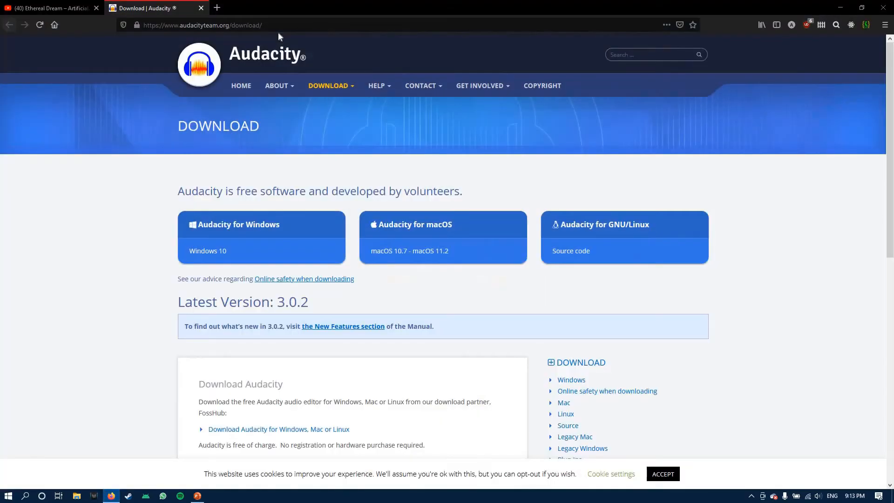
pyautogui.moveTo(256, 43)
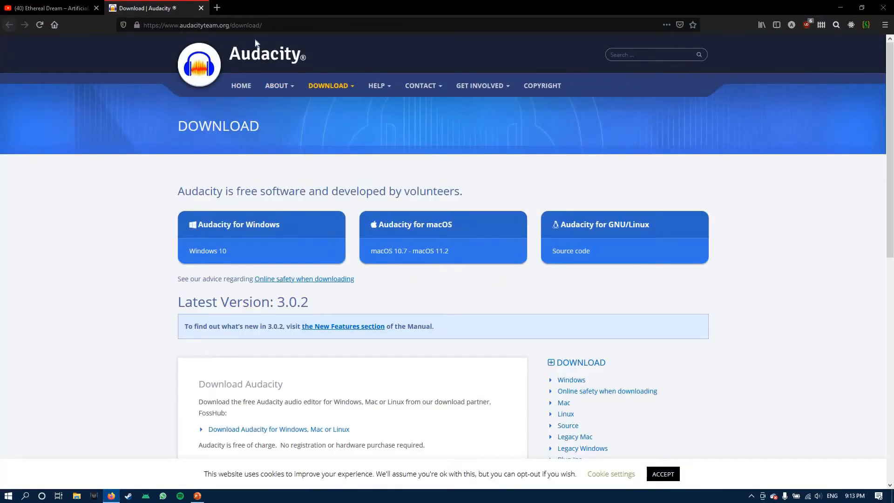
pyautogui.moveTo(191, 222)
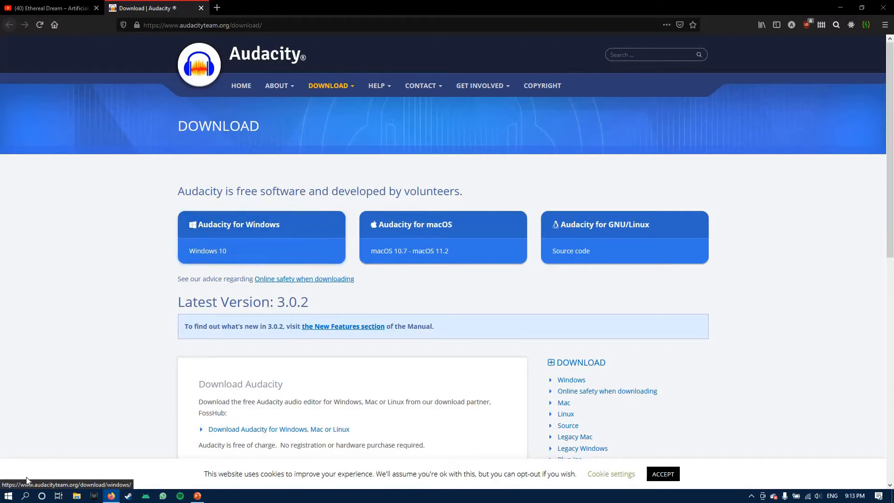
# Step: Launch Audacity from the Windows taskbar so its splash screen appears
pyautogui.click(25, 495)
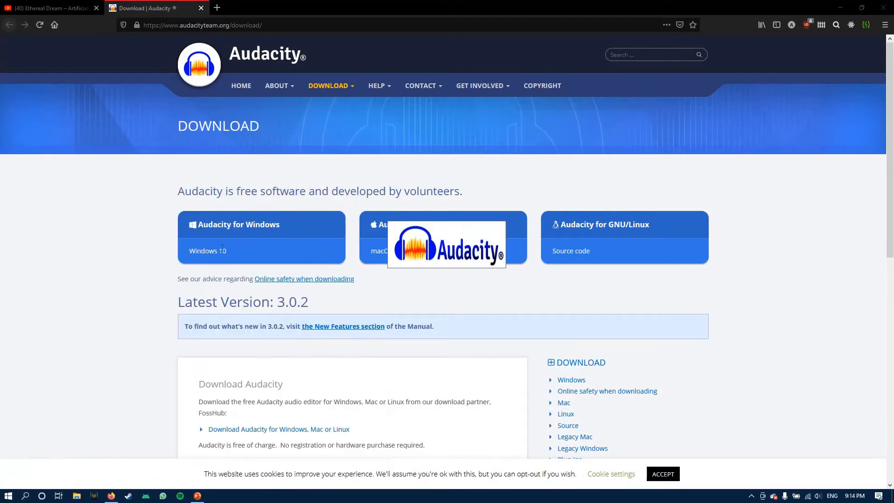
# Step: Maximize Audacity and record via Windows WASAPI from the Headphones (Realtek) loopback device
pyautogui.click(214, 496)
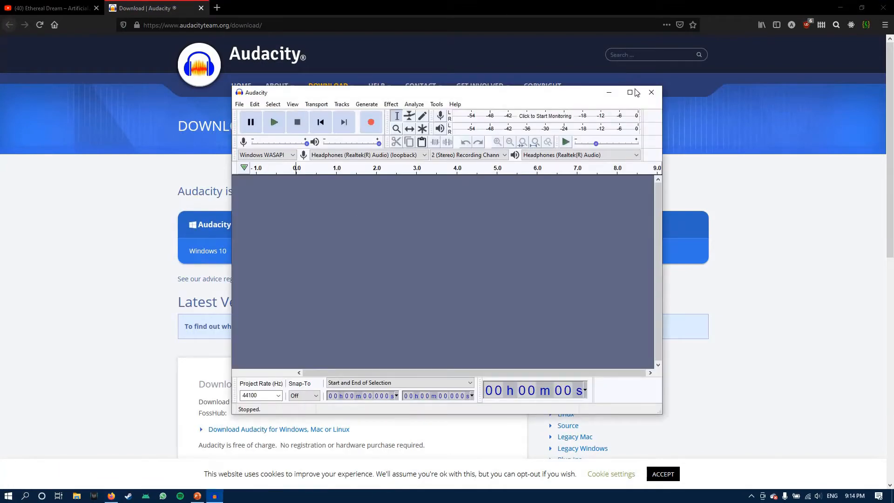
pyautogui.click(629, 92)
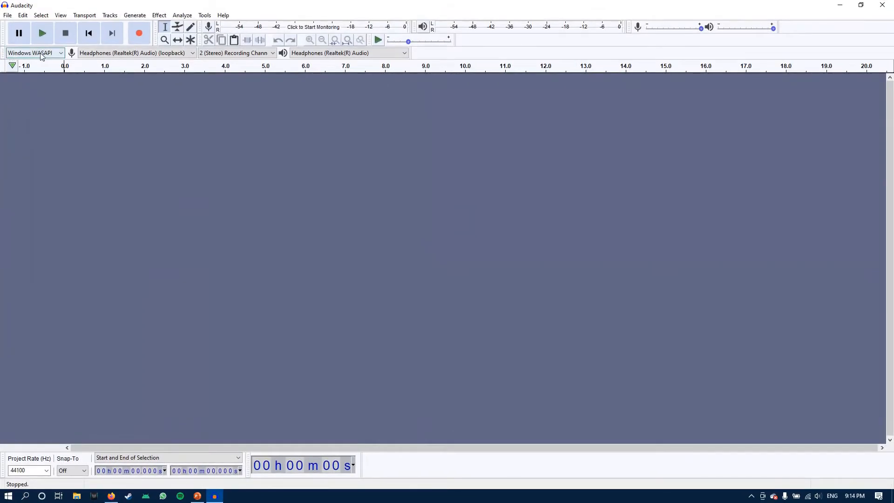
pyautogui.click(56, 52)
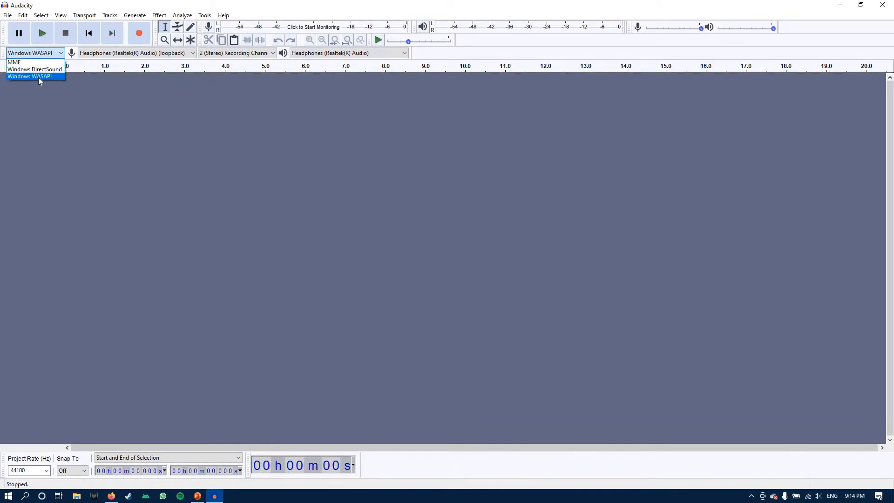
pyautogui.click(32, 76)
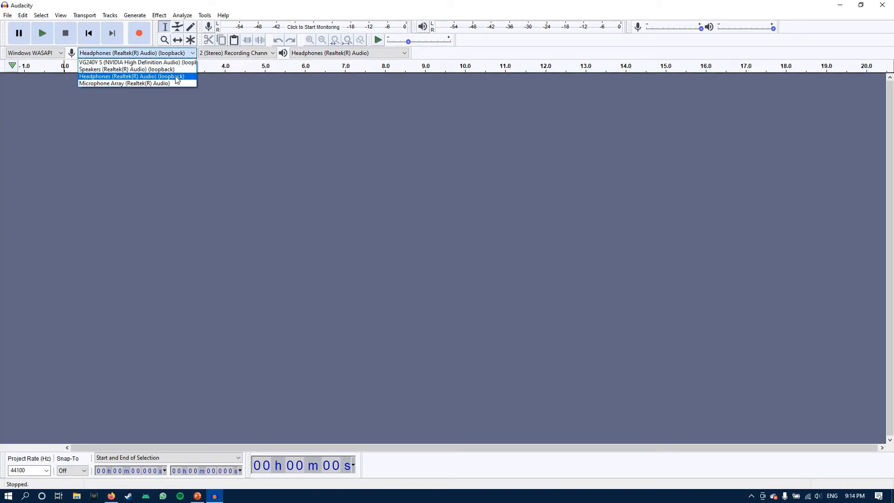
pyautogui.click(132, 76)
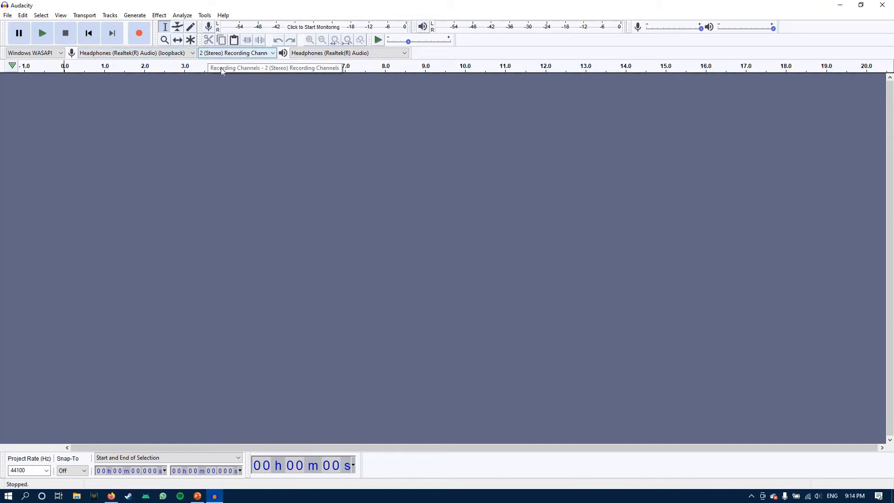
pyautogui.moveTo(221, 71)
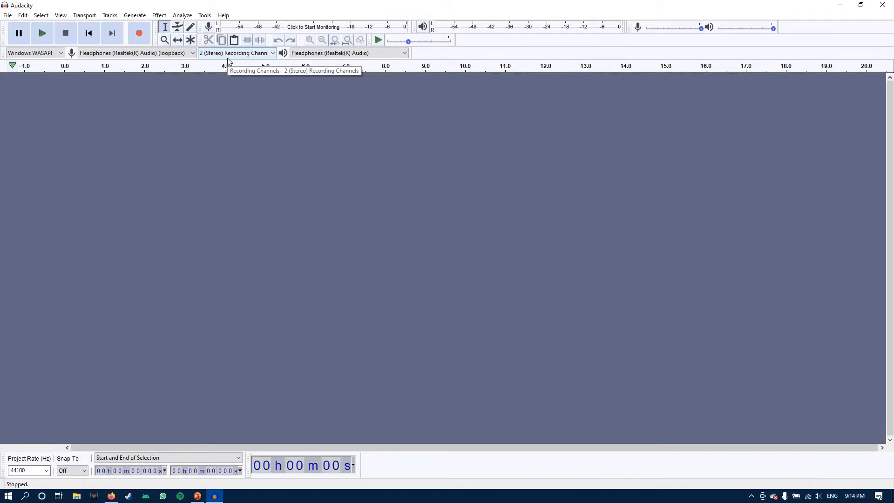
pyautogui.moveTo(168, 130)
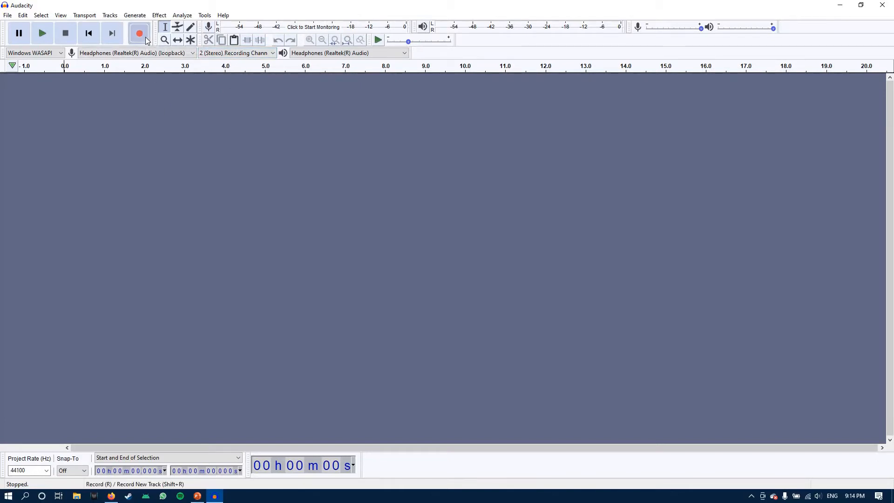
# Step: Start recording, let the Ethereal Dream YouTube video play, then pause it at 0:10
pyautogui.click(140, 33)
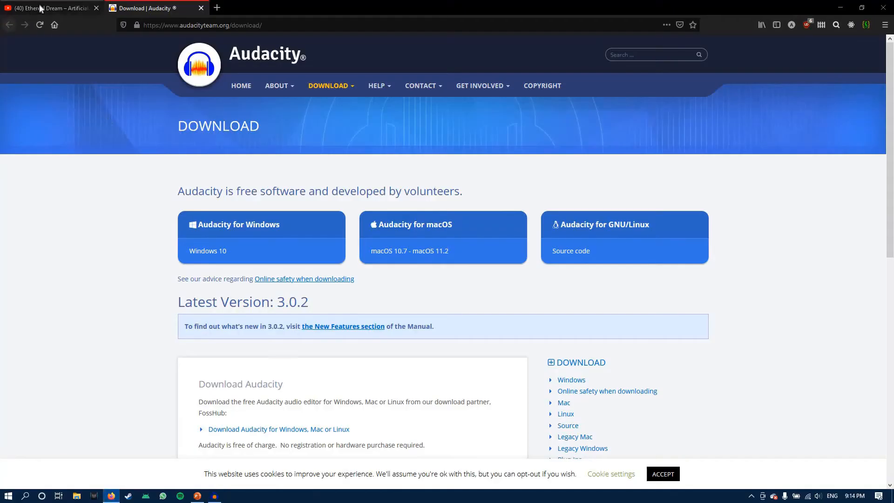
pyautogui.click(46, 7)
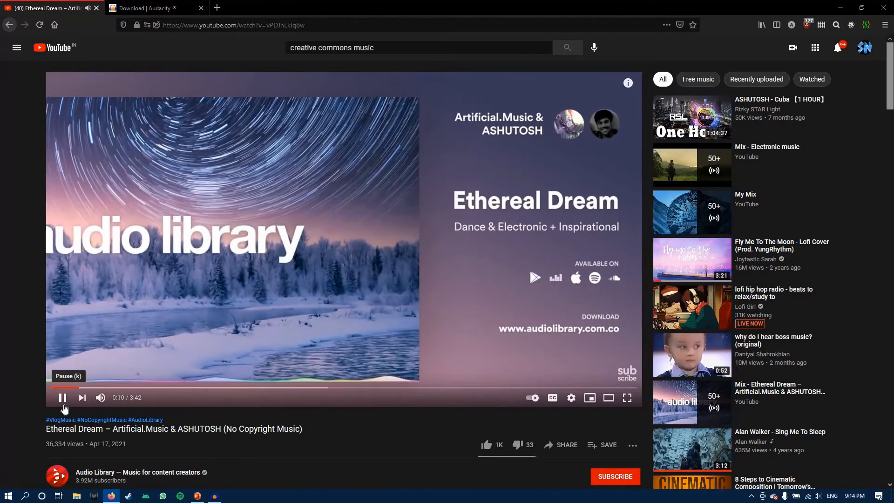
pyautogui.click(63, 397)
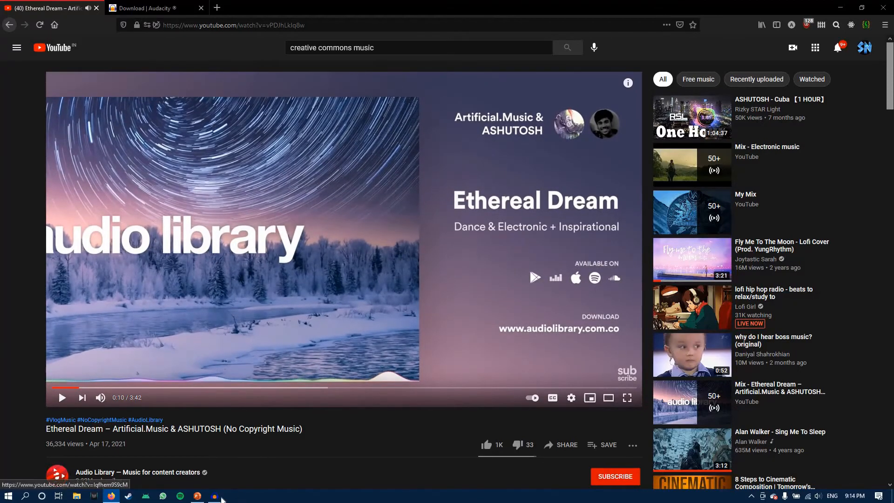
# Step: Return to Audacity and stop the recording, leaving a ~28-second stereo track
pyautogui.click(213, 496)
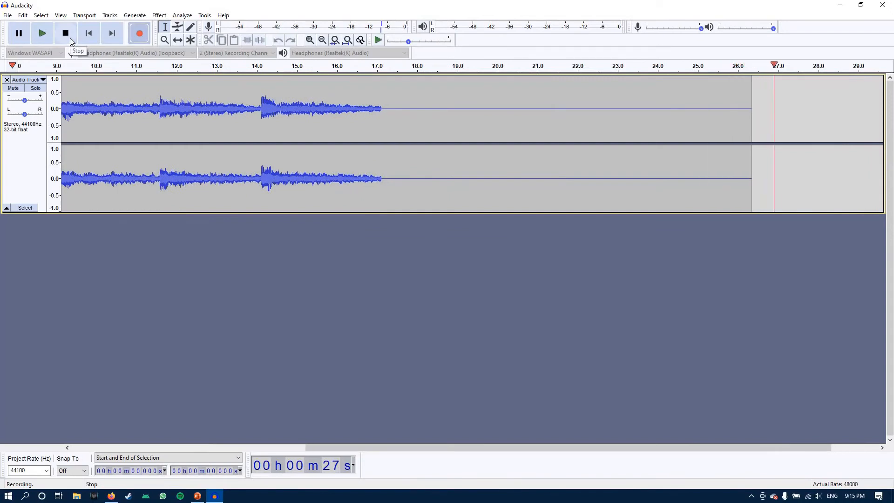
pyautogui.click(65, 32)
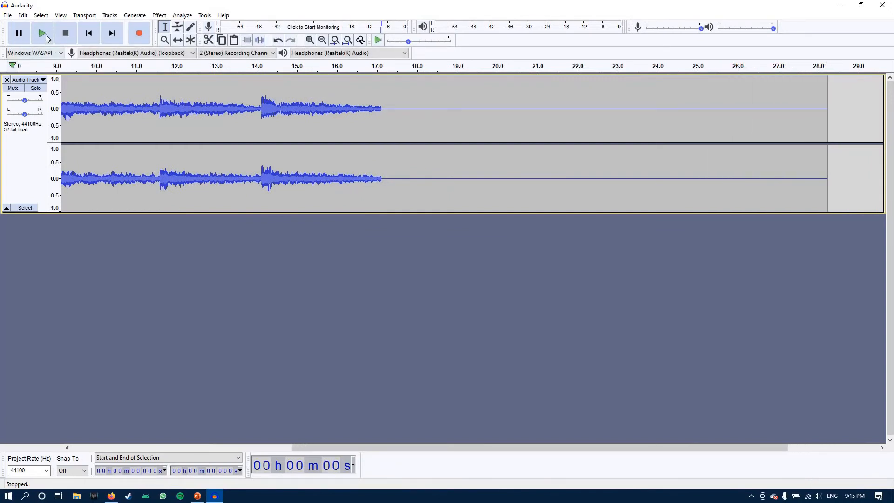
pyautogui.moveTo(22, 18)
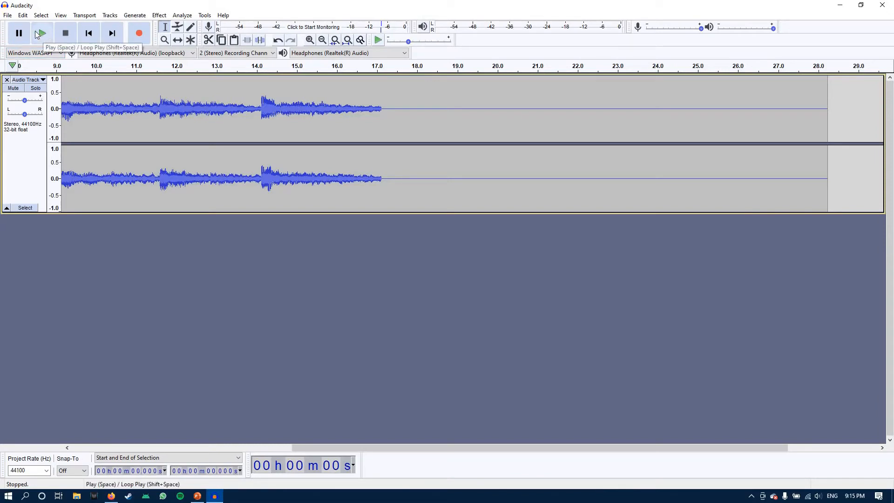
# Step: Export the recording as demo.mp3 to the Desktop with empty metadata tags
pyautogui.click(7, 15)
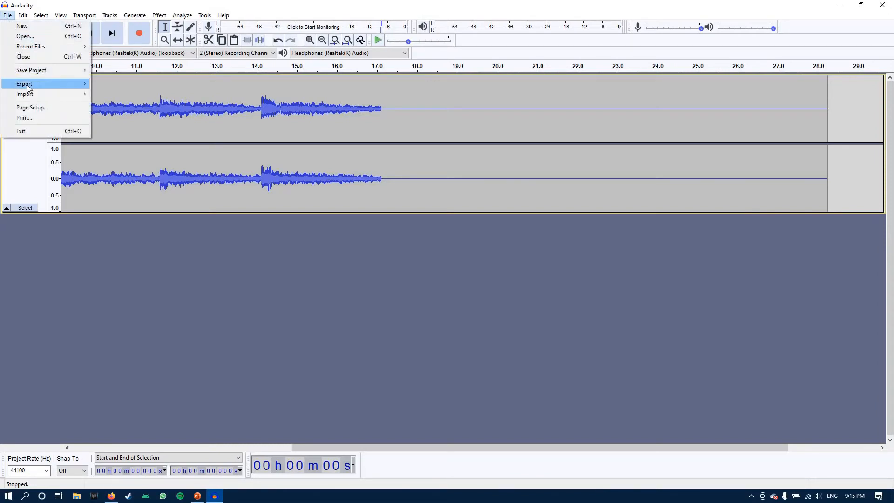
pyautogui.click(23, 84)
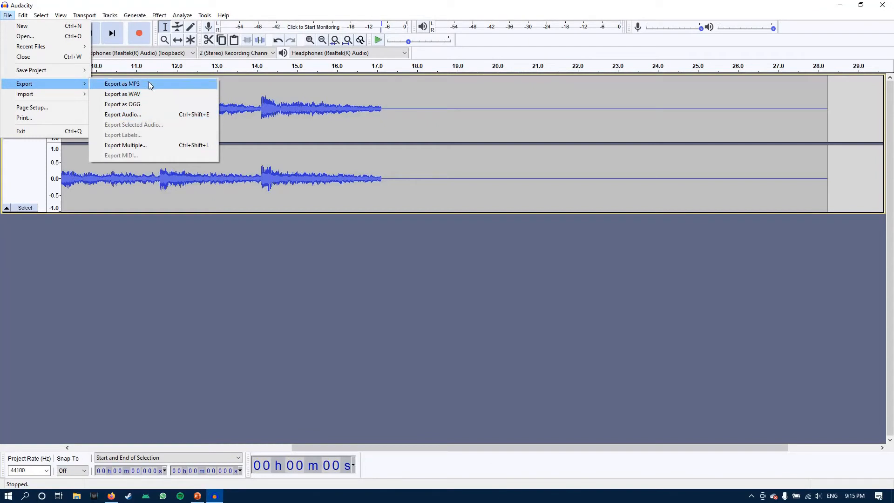
pyautogui.click(122, 84)
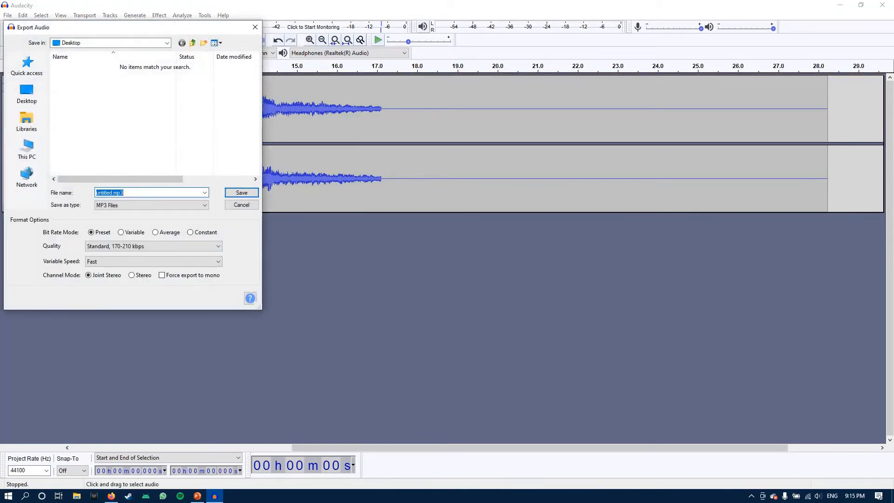
pyautogui.write('demo')
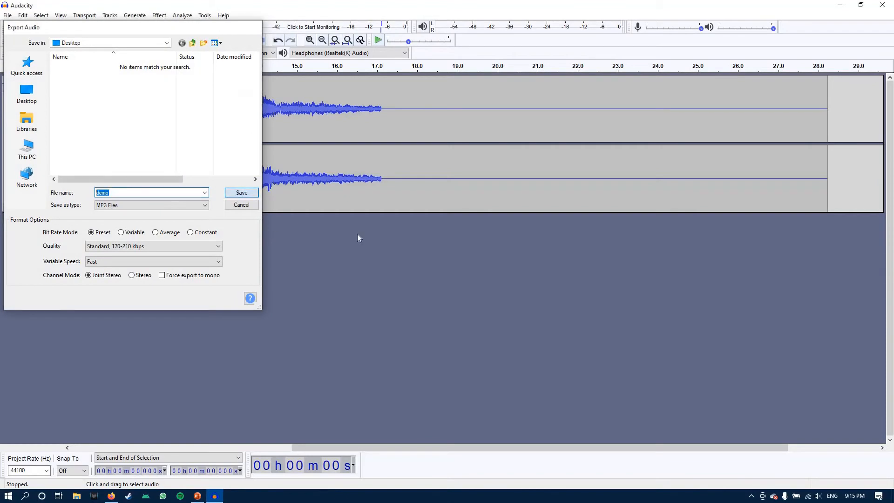
pyautogui.click(241, 192)
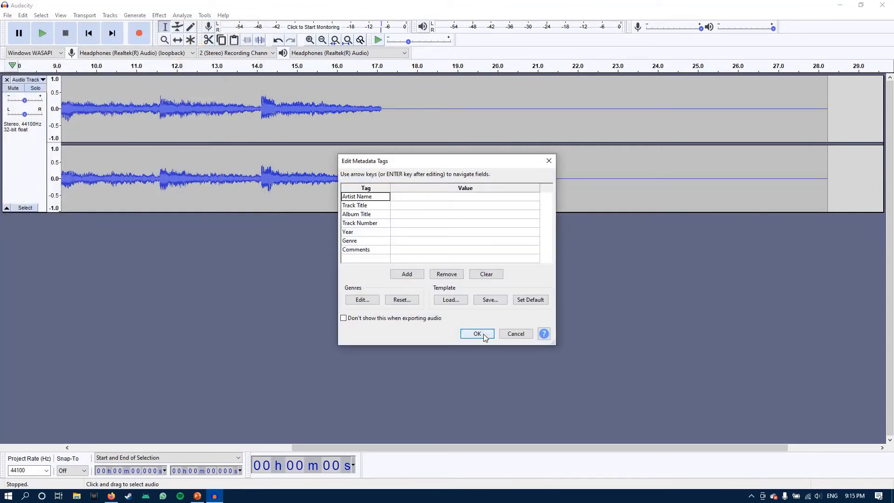
pyautogui.click(477, 333)
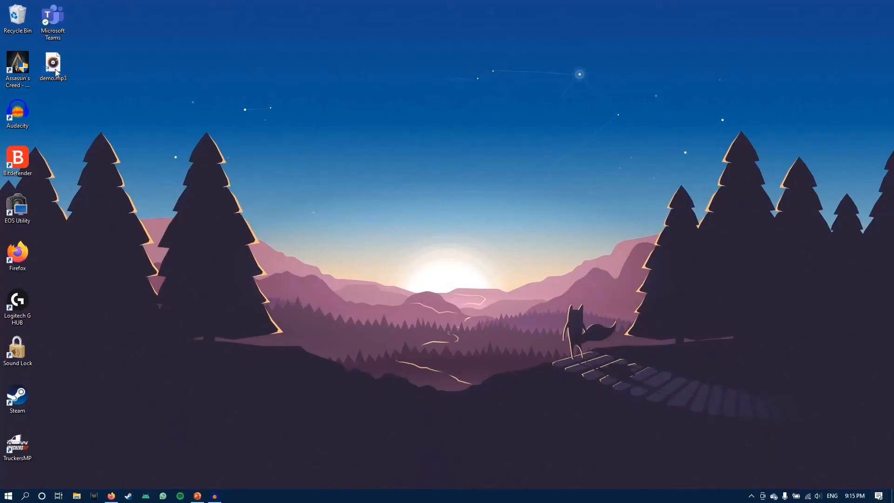
pyautogui.moveTo(55, 71)
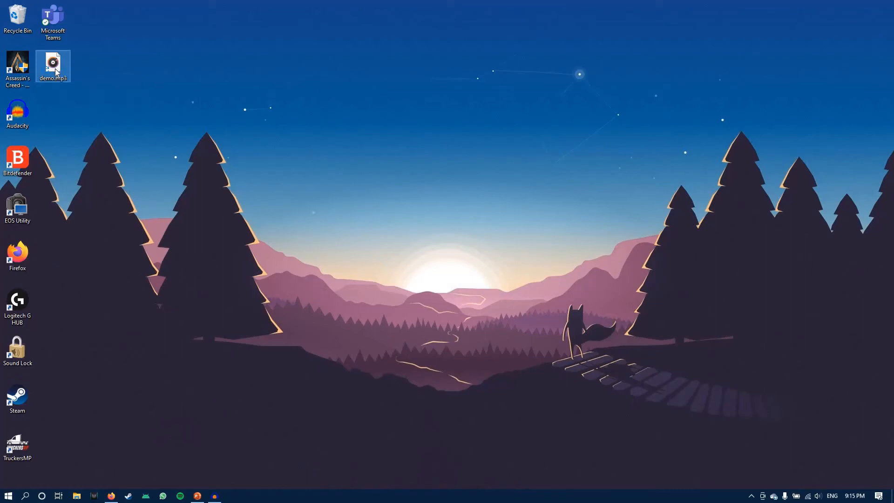
# Step: Open demo.mp3 from the desktop so it plays in Groove Music
pyautogui.doubleClick(54, 64)
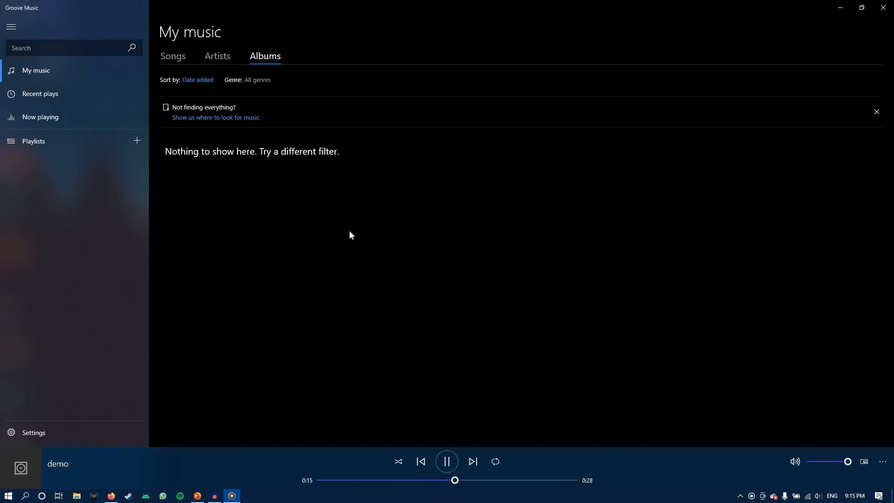
# Step: Pause the demo track in Groove Music at 0:18 of its 28 seconds
pyautogui.click(447, 461)
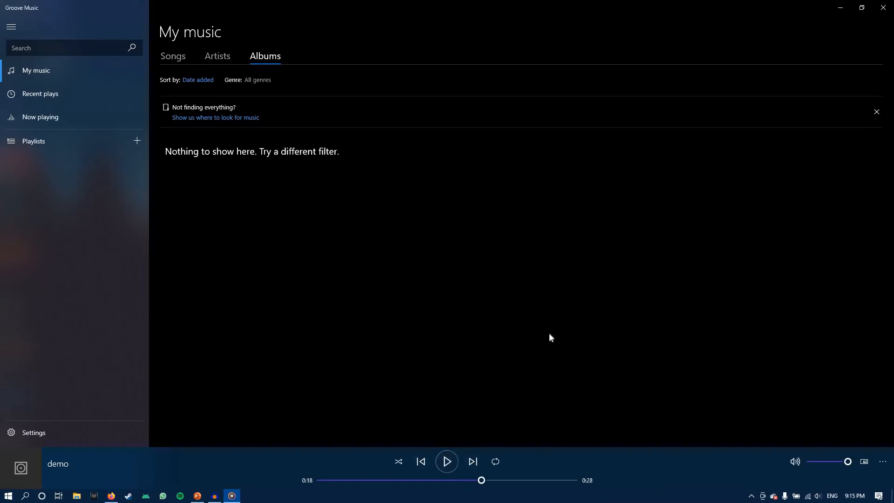